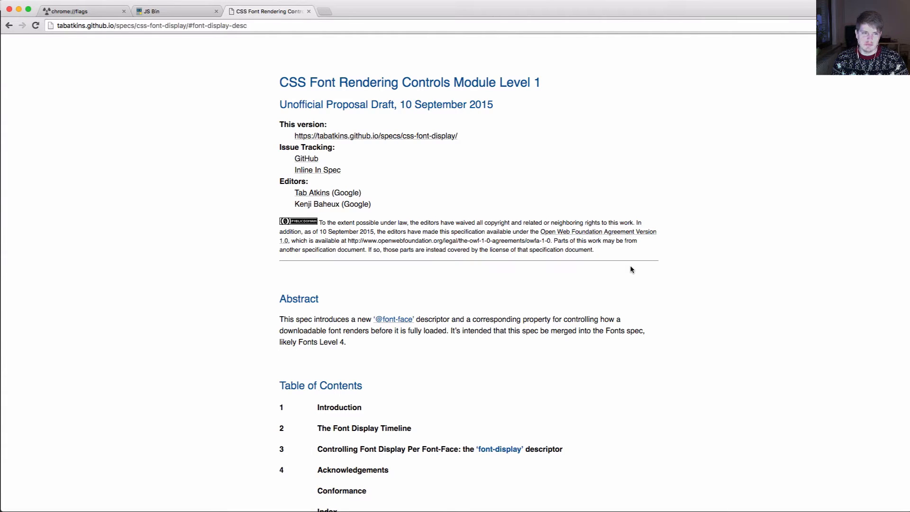
mouse_move(357, 160)
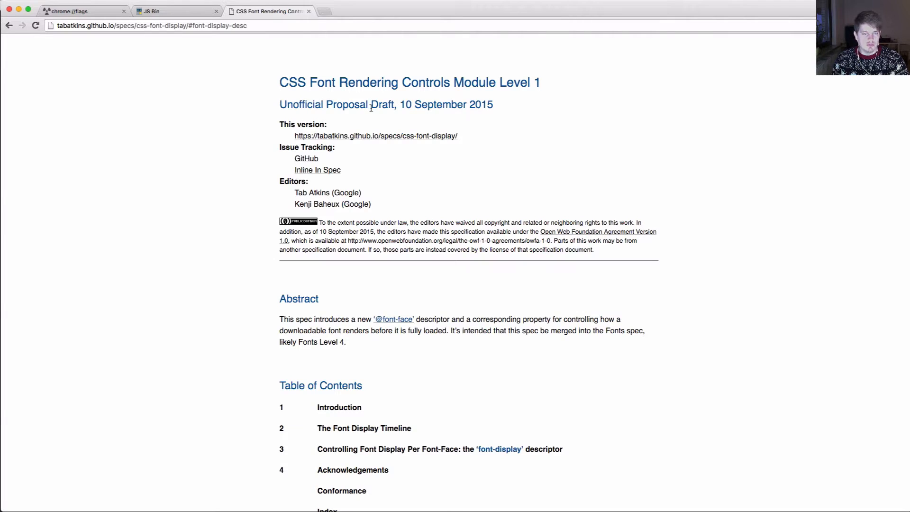
mouse_move(528, 126)
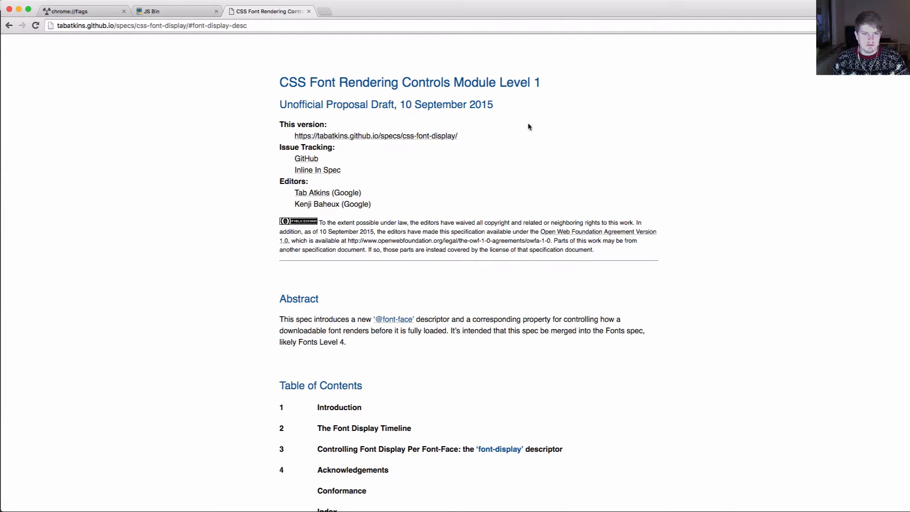
mouse_move(653, 182)
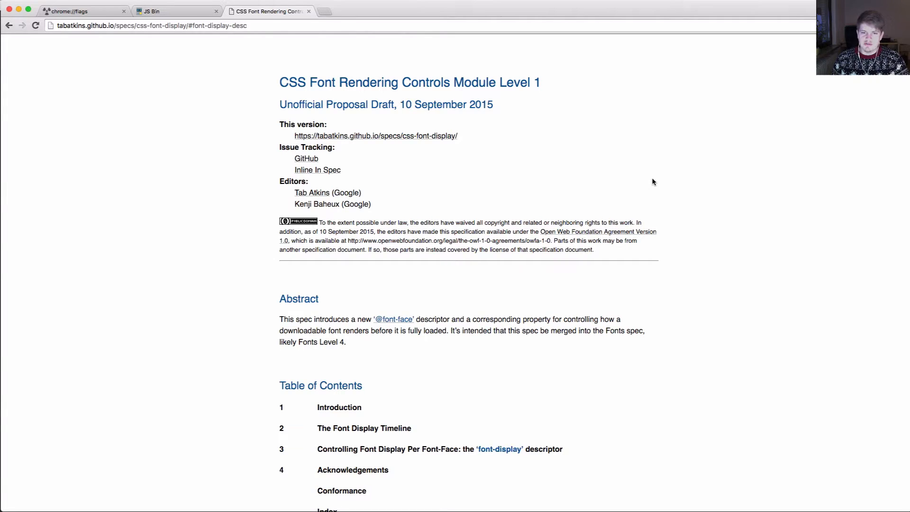
mouse_move(625, 184)
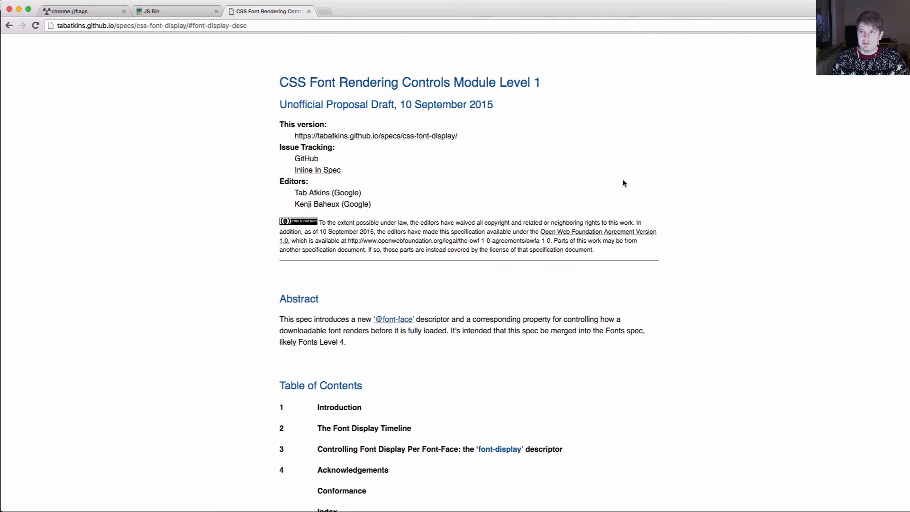
mouse_move(215, 98)
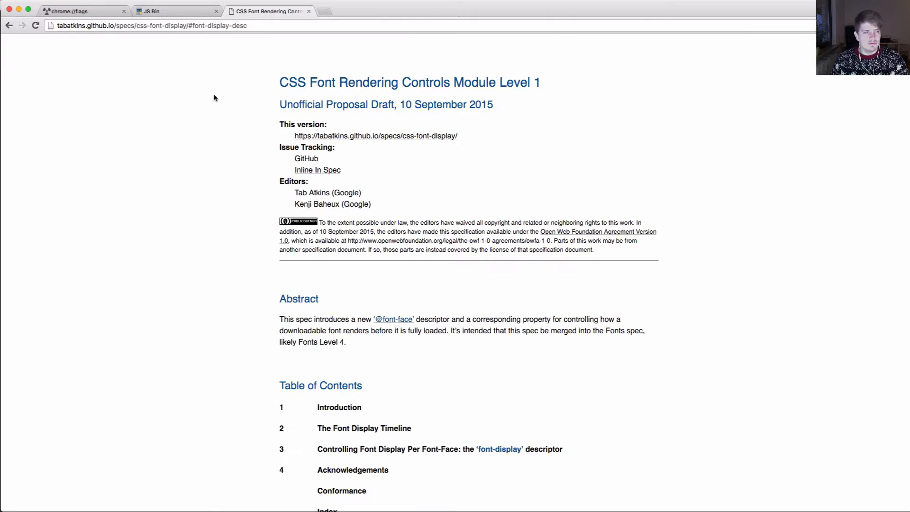
Show the JS Bin font-display demo via the flags tab, with GPRS throttling in DevTools.
left_click(81, 11)
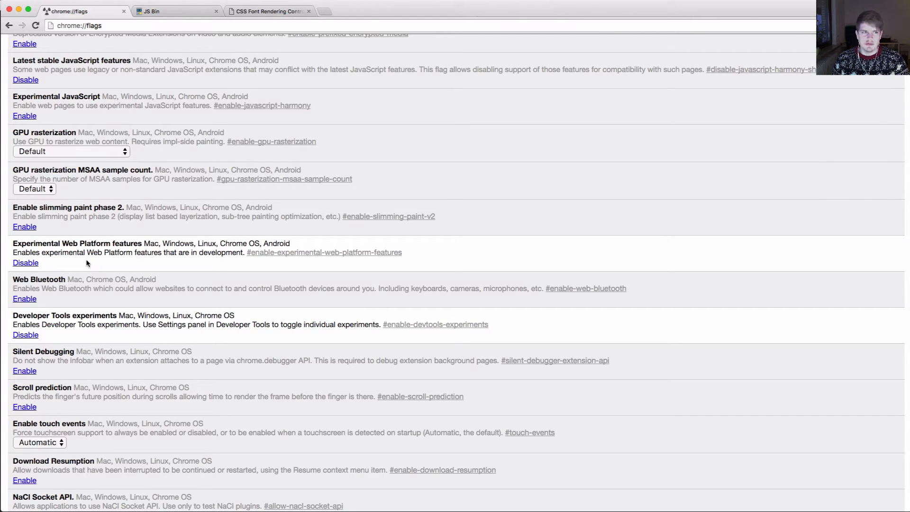
left_click(174, 11)
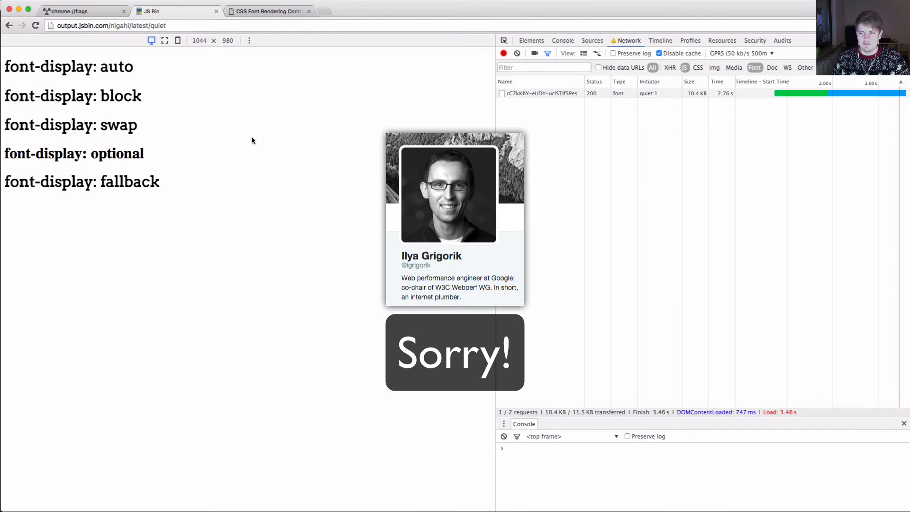
mouse_move(228, 109)
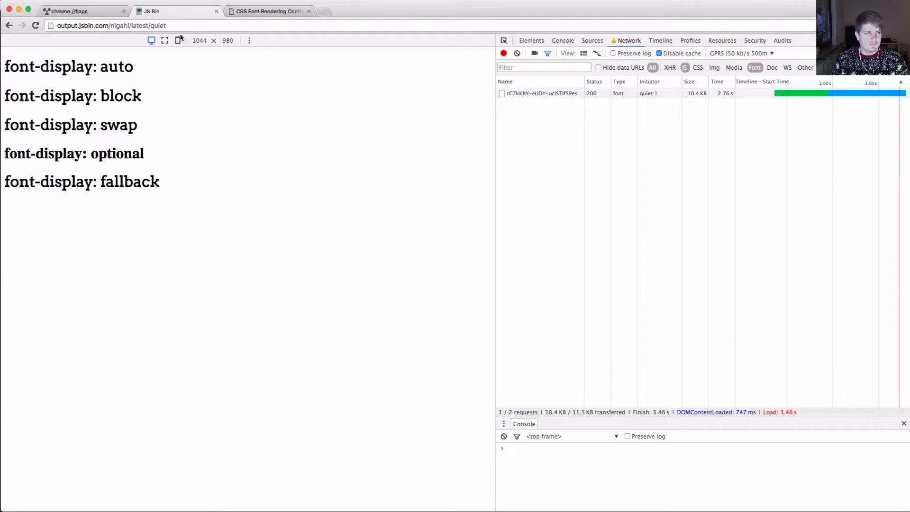
mouse_move(227, 60)
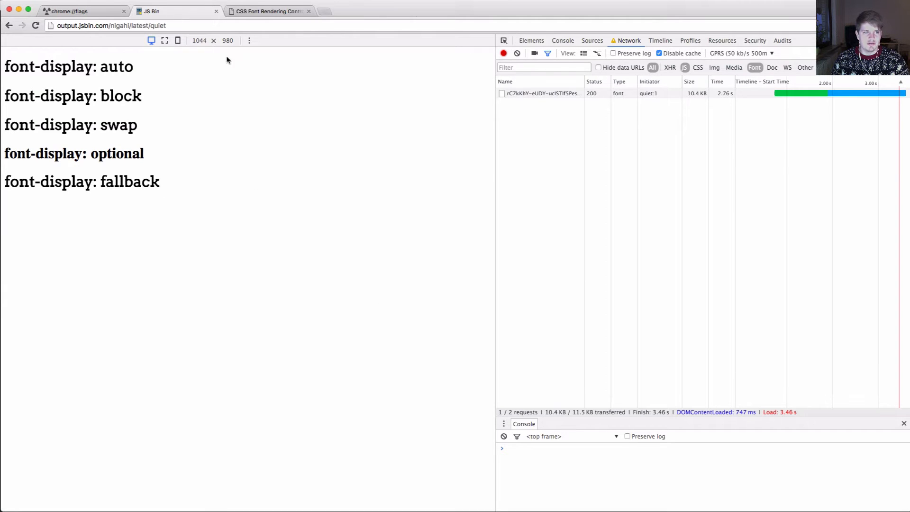
Return to the CSS Font Rendering Controls spec tab.
left_click(266, 11)
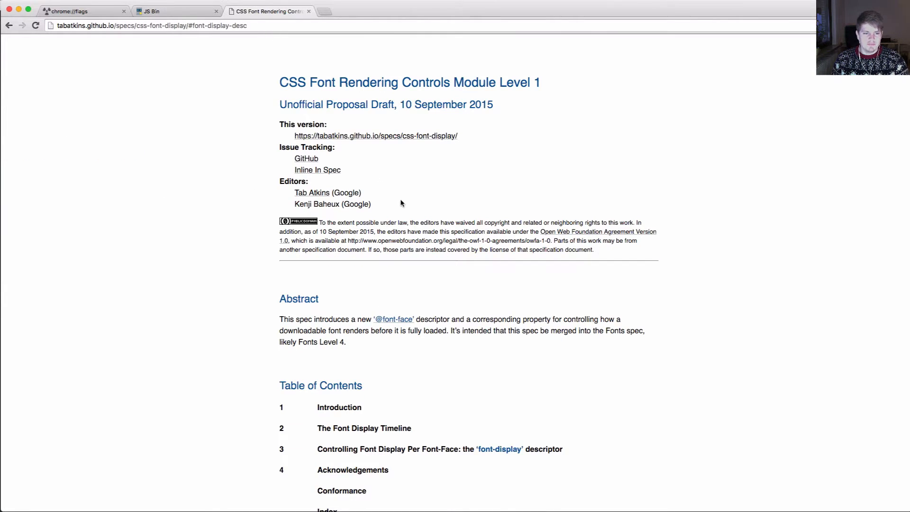
mouse_move(349, 449)
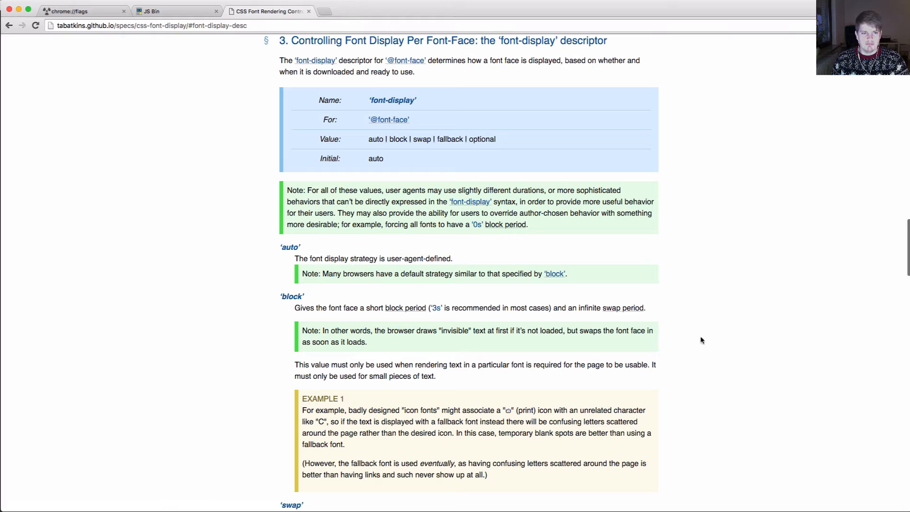
mouse_move(696, 187)
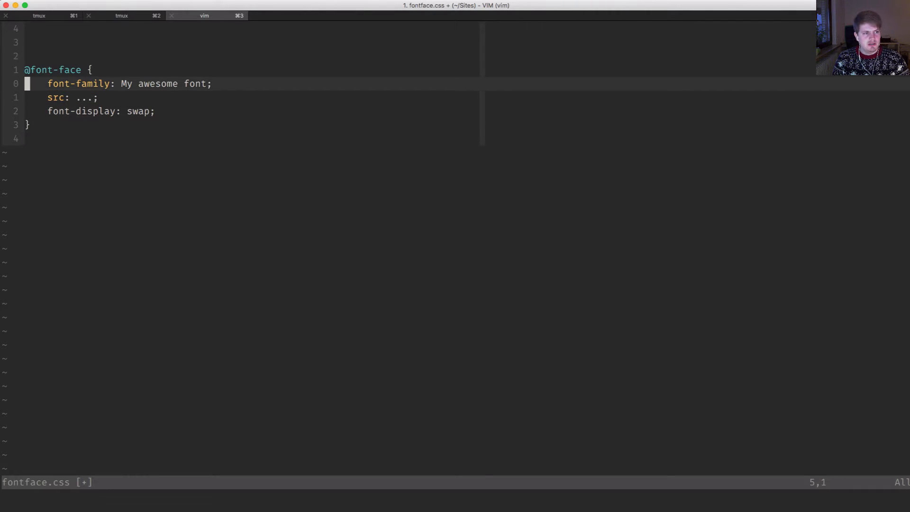
key("j")
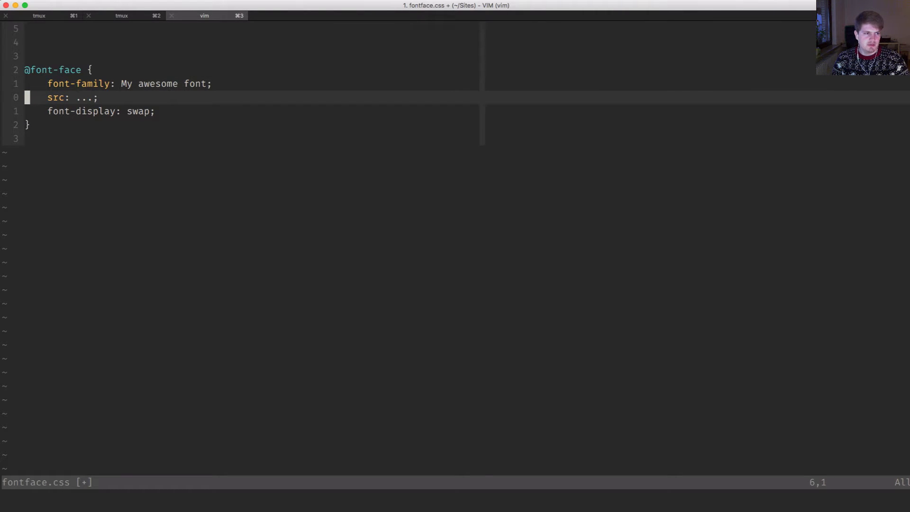
key("j")
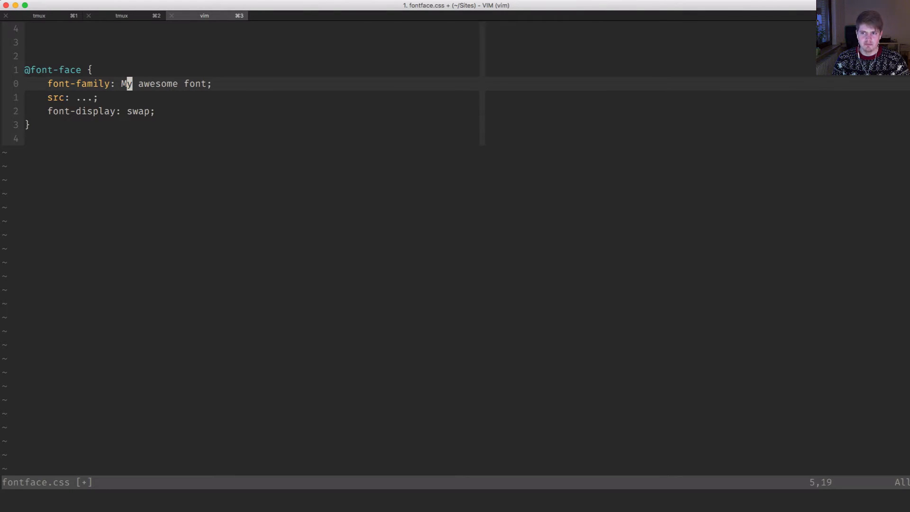
key("j")
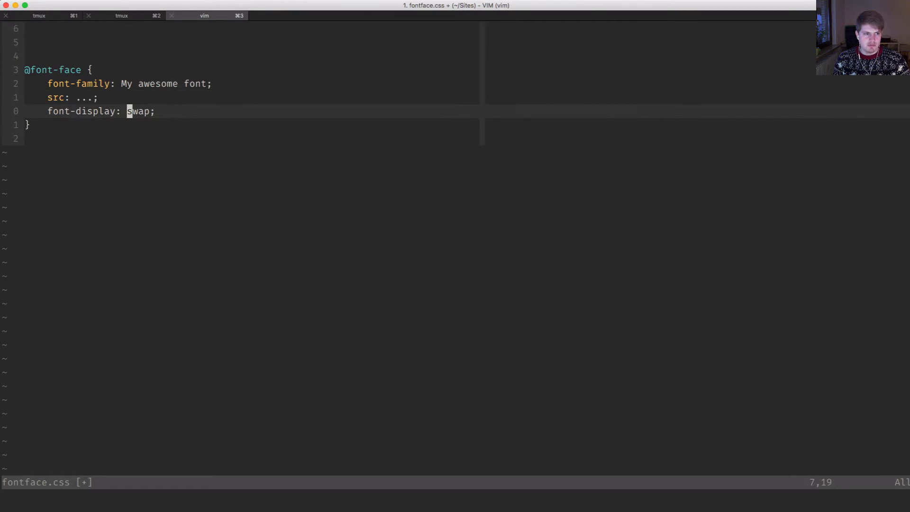
Replace swap with auto, then delete auto to leave 'font-display: ;'.
type("auto")
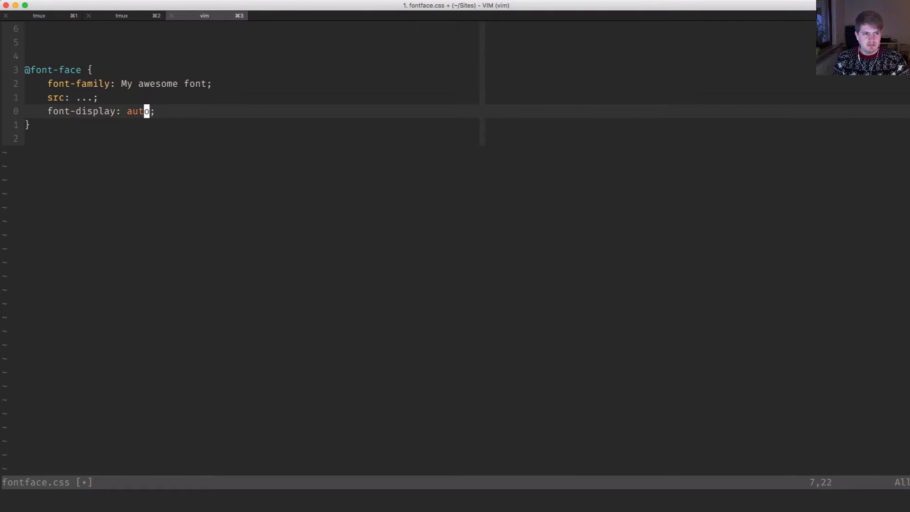
key("j")
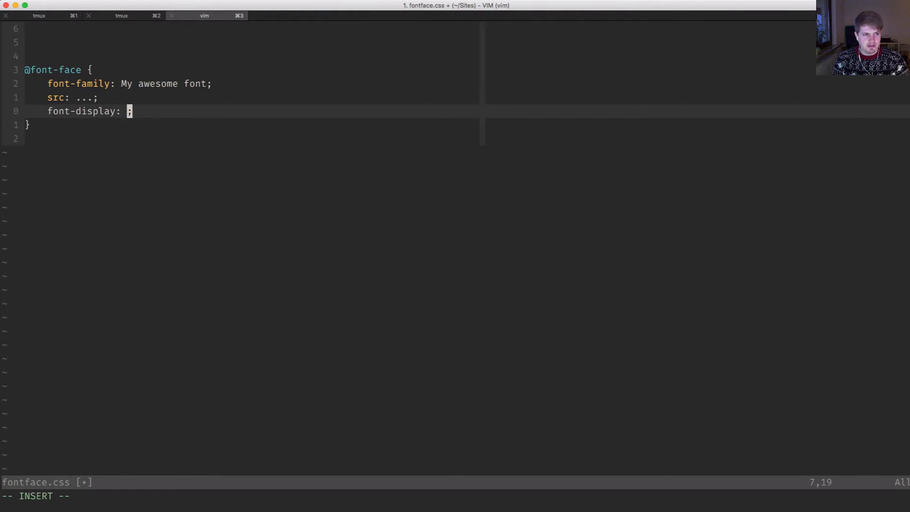
Type 'block' as the font-display value in fontface.css.
type("block")
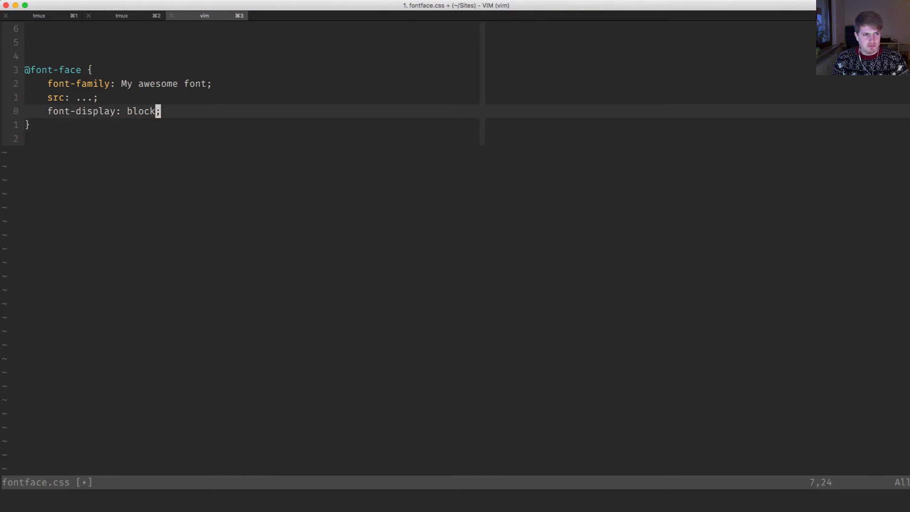
Change the font-display value from block back to swap.
type("swap")
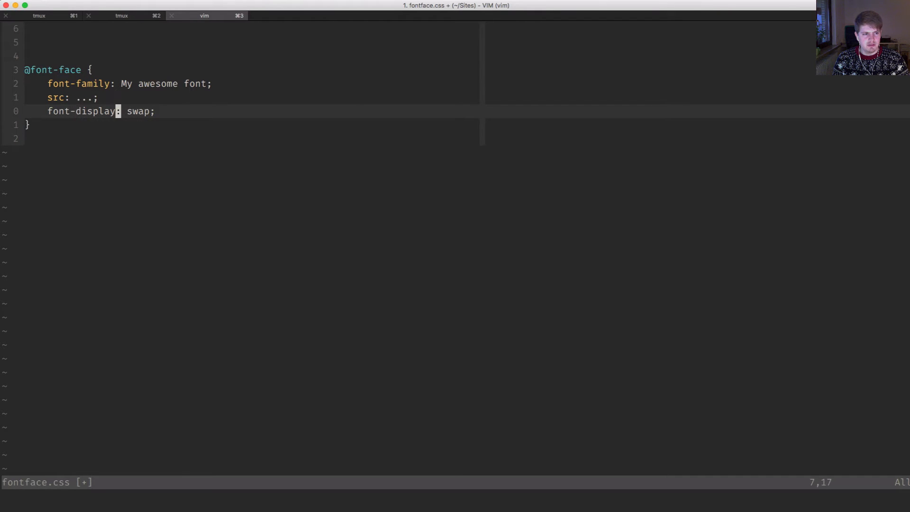
Replace swap with 'fallback' in the font-display declaration.
type("fallback")
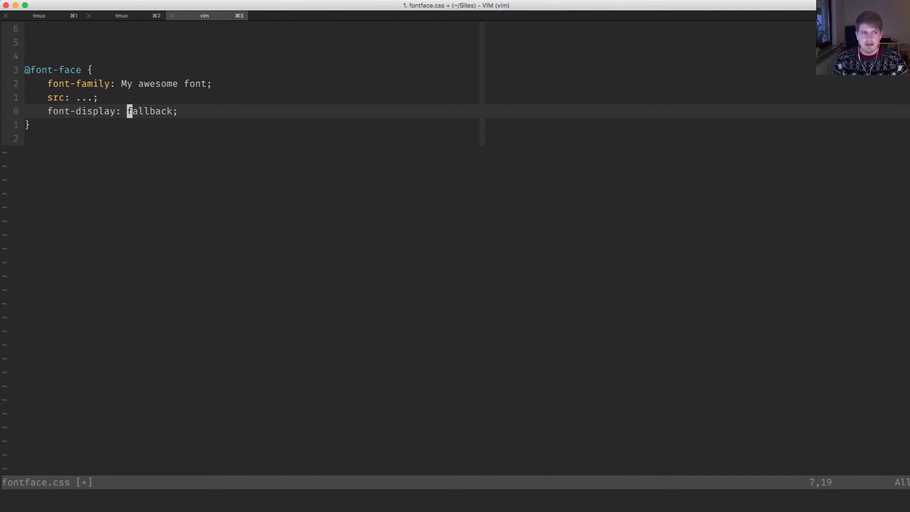
type("optional")
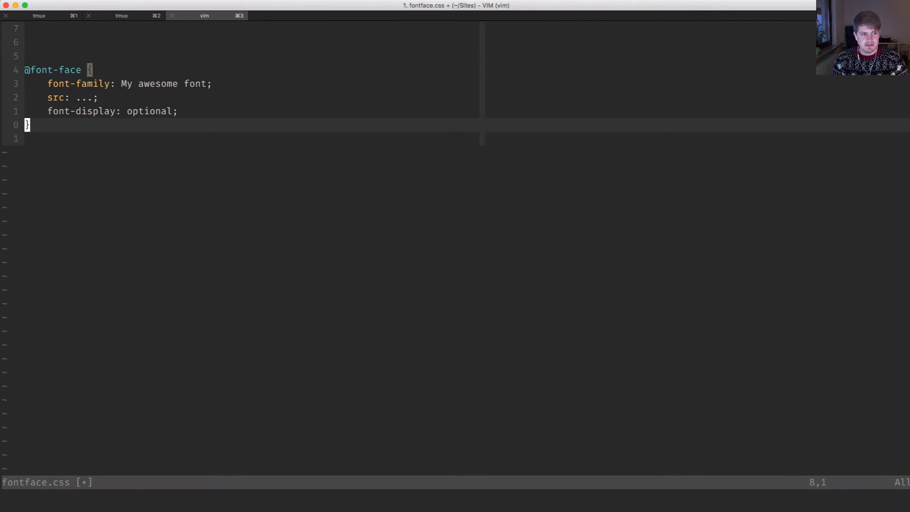
Move to the font-display line to set it to 'optional'.
key("j")
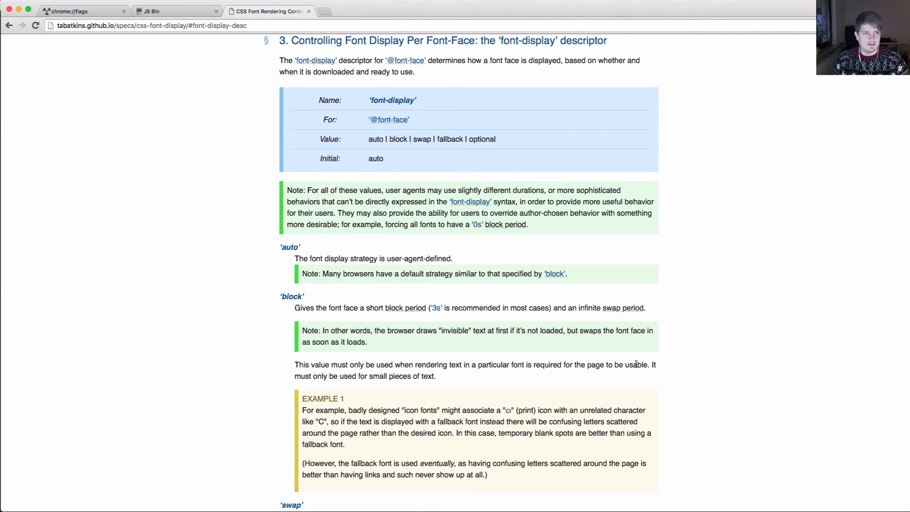
mouse_move(116, 34)
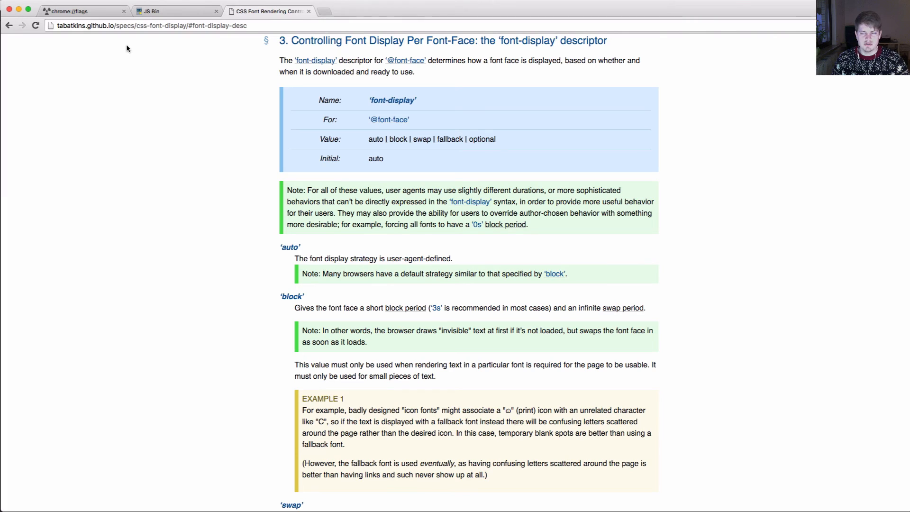
mouse_move(161, 45)
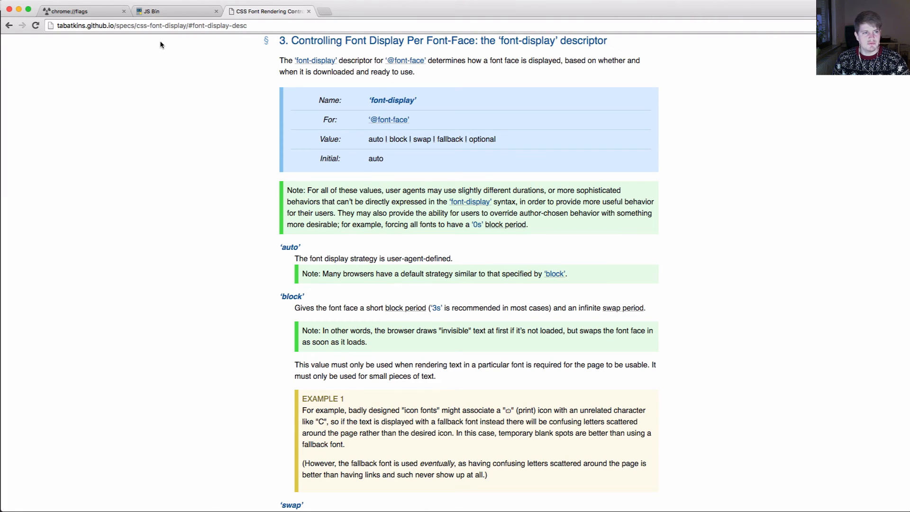
mouse_move(122, 47)
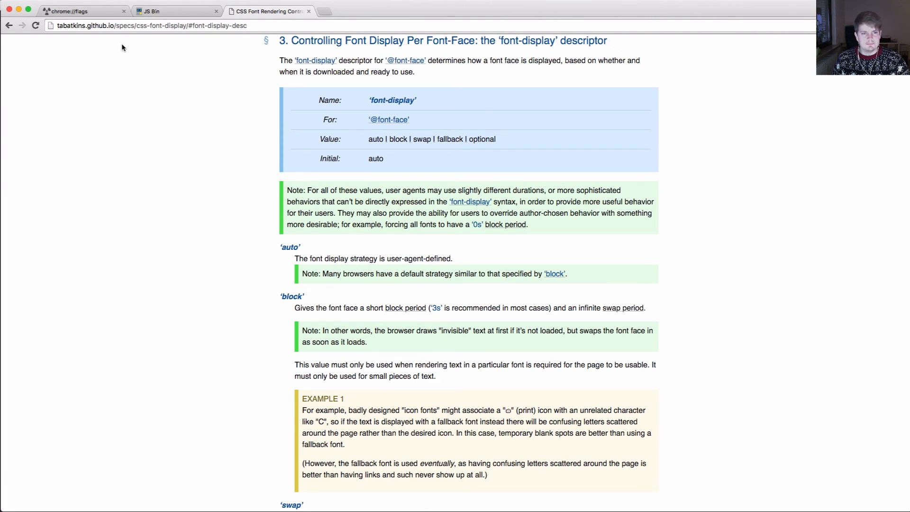
mouse_move(133, 106)
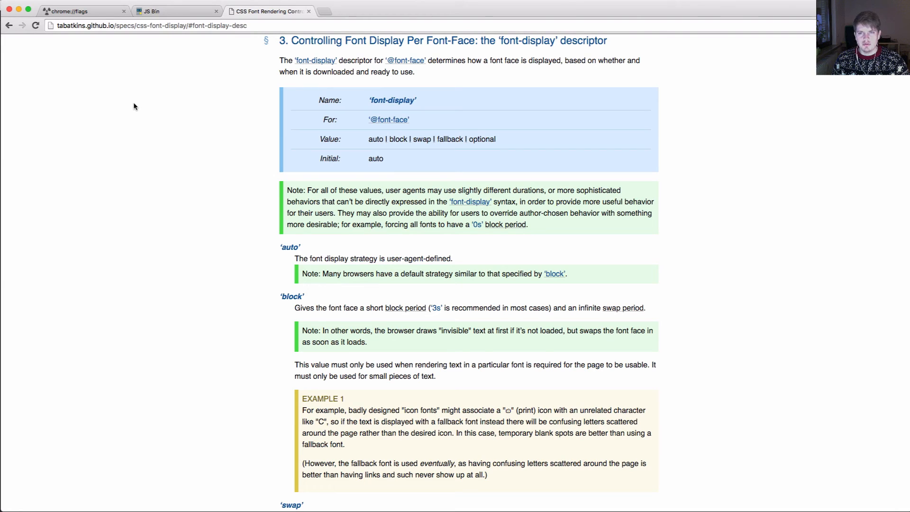
Switch to the chrome://flags tab.
left_click(81, 11)
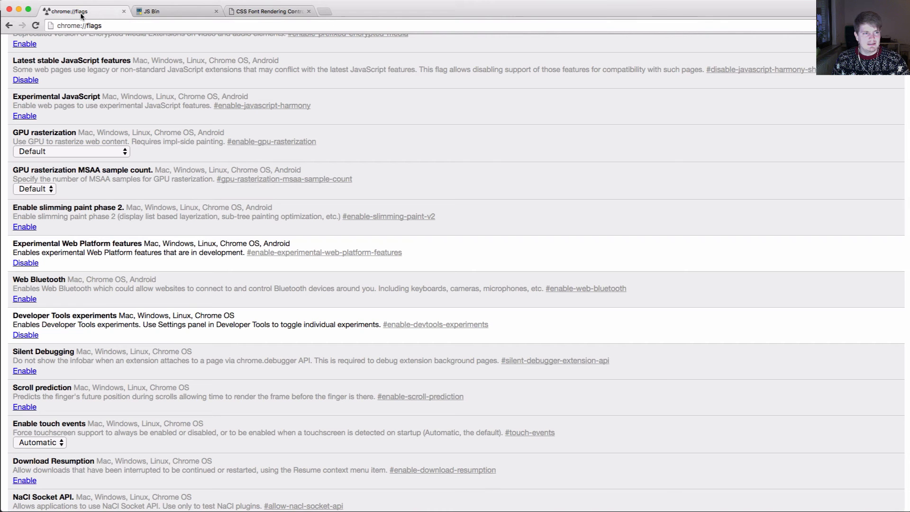
mouse_move(63, 243)
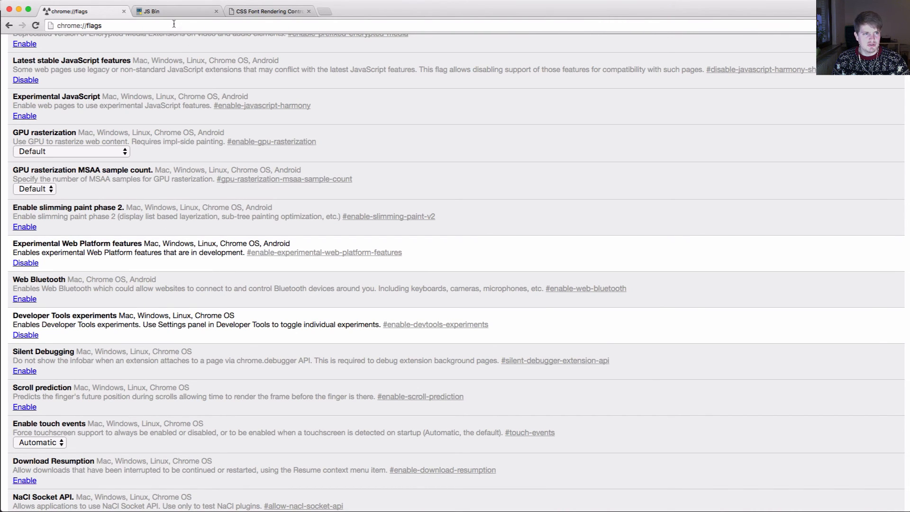
Return to the JS Bin demo and keep DevTools throttling at GPRS (50 kb/s, 500ms RTT).
left_click(175, 10)
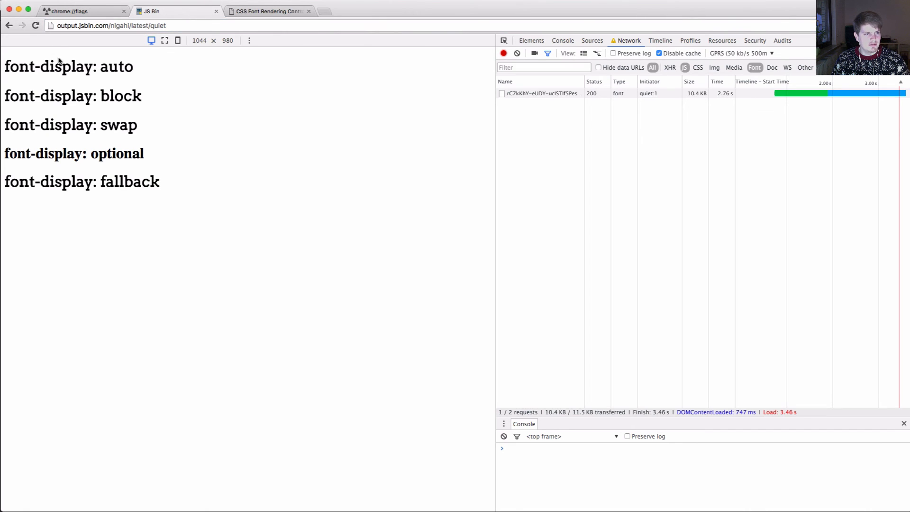
mouse_move(173, 214)
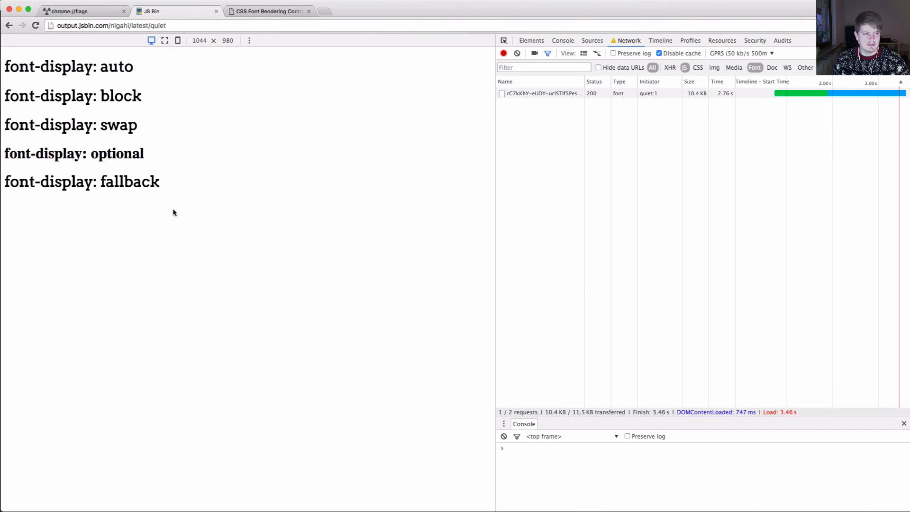
mouse_move(335, 197)
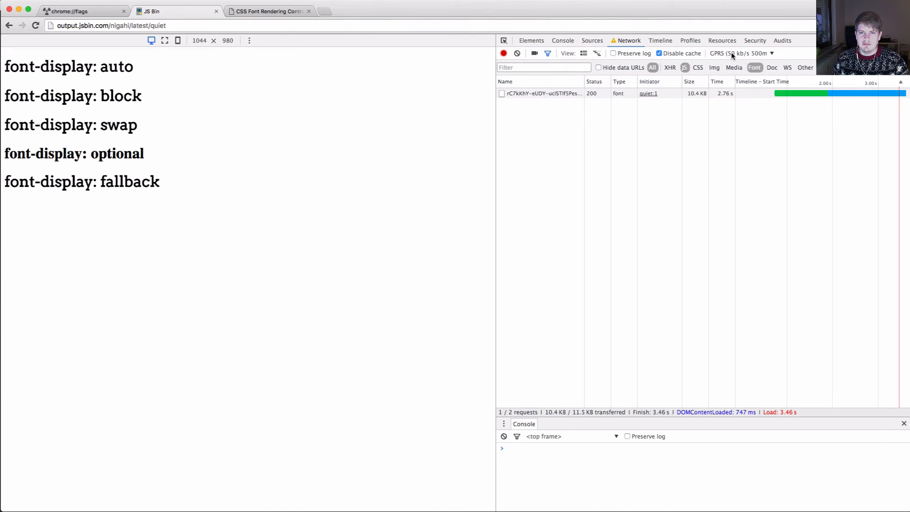
left_click(742, 53)
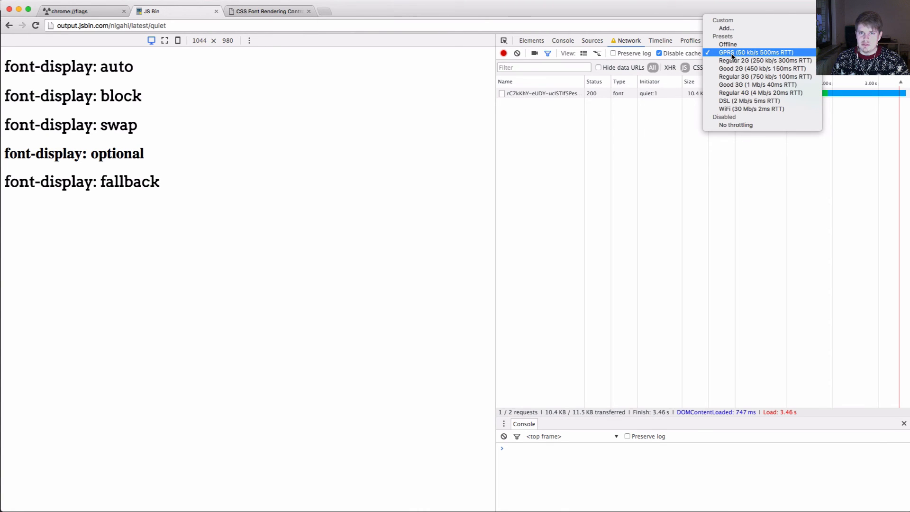
left_click(754, 52)
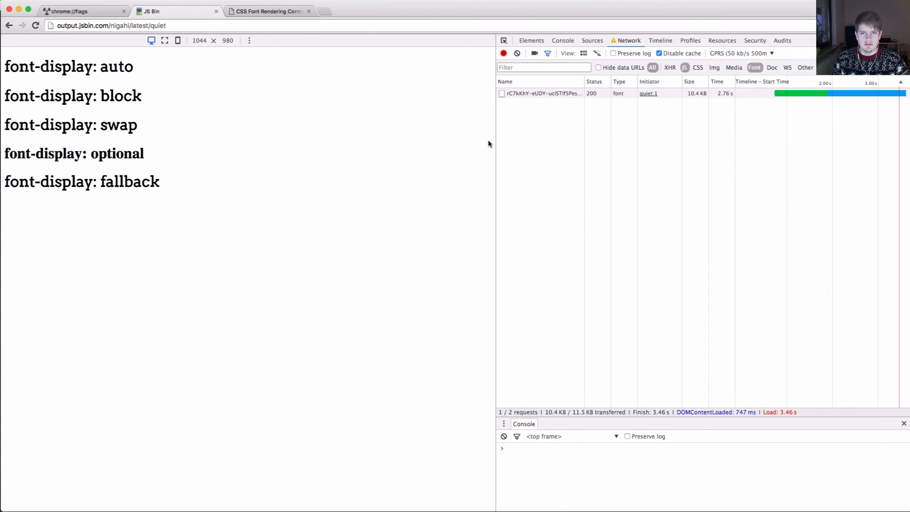
mouse_move(454, 159)
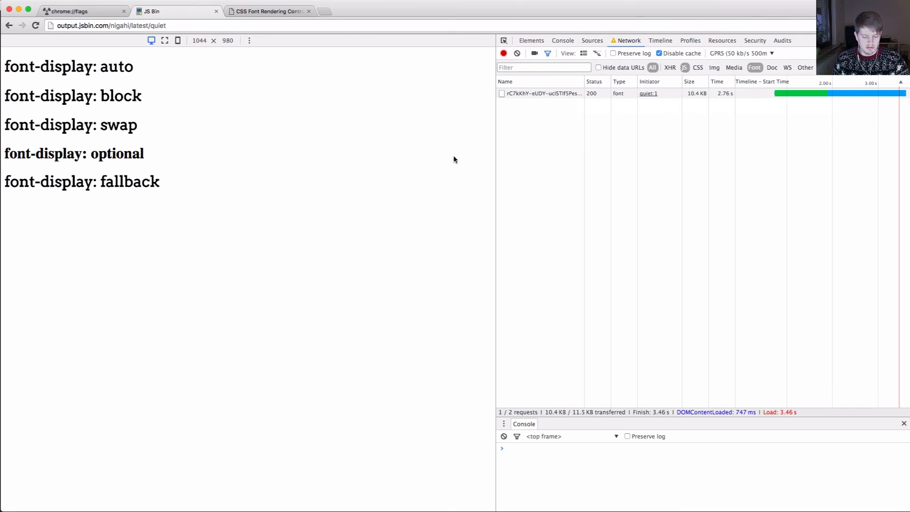
Reload the JS Bin demo to replay font loading under GPRS throttling.
left_click(35, 25)
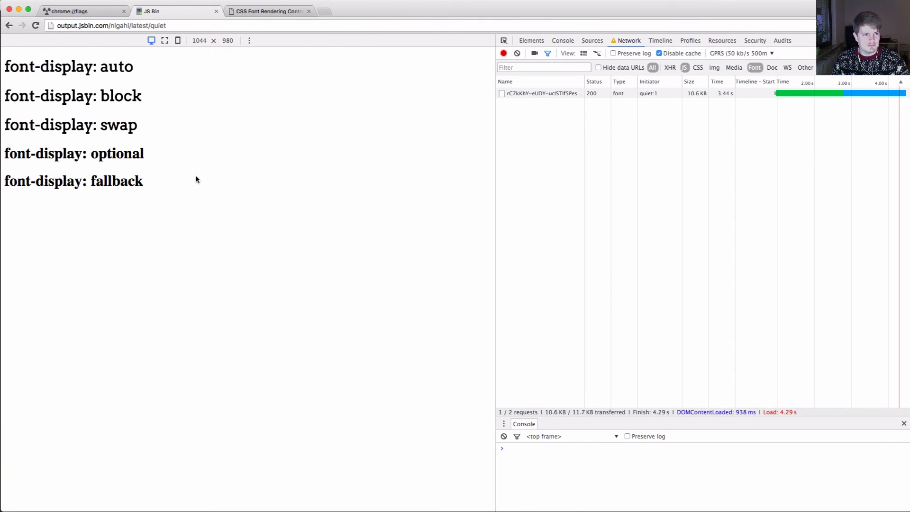
mouse_move(97, 155)
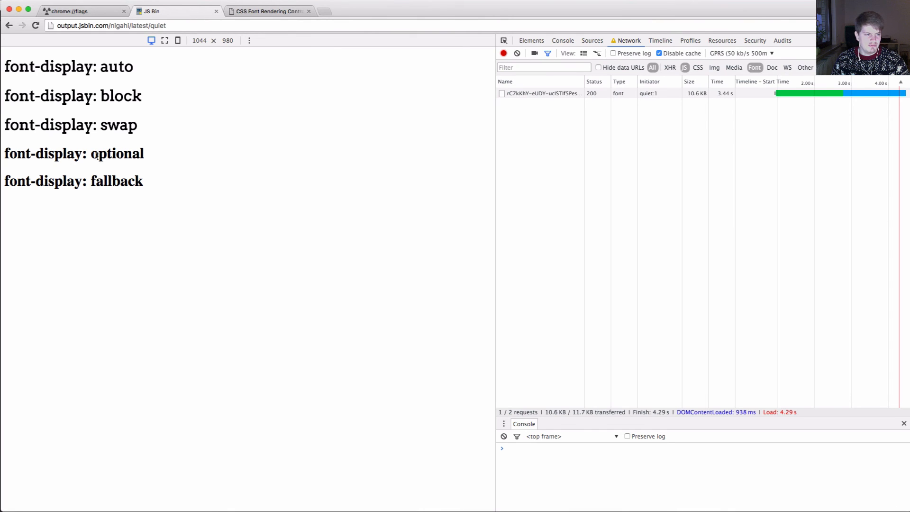
mouse_move(117, 187)
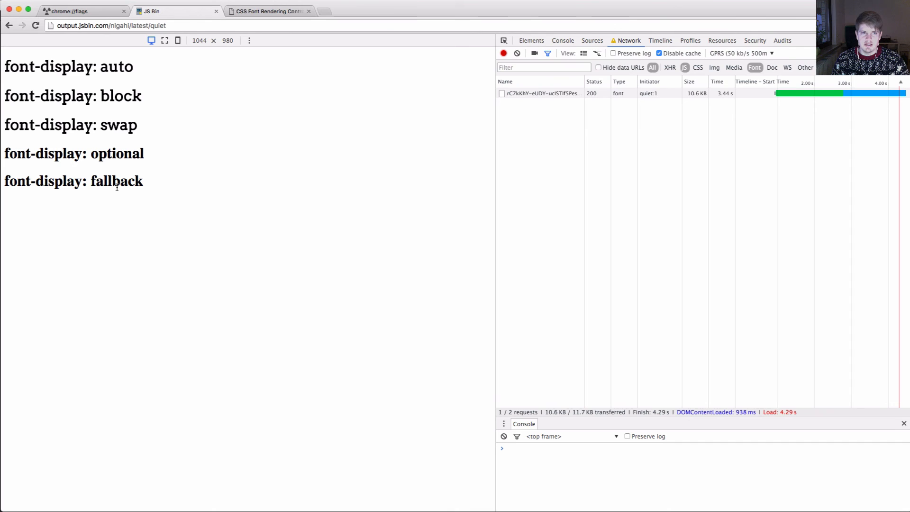
mouse_move(402, 207)
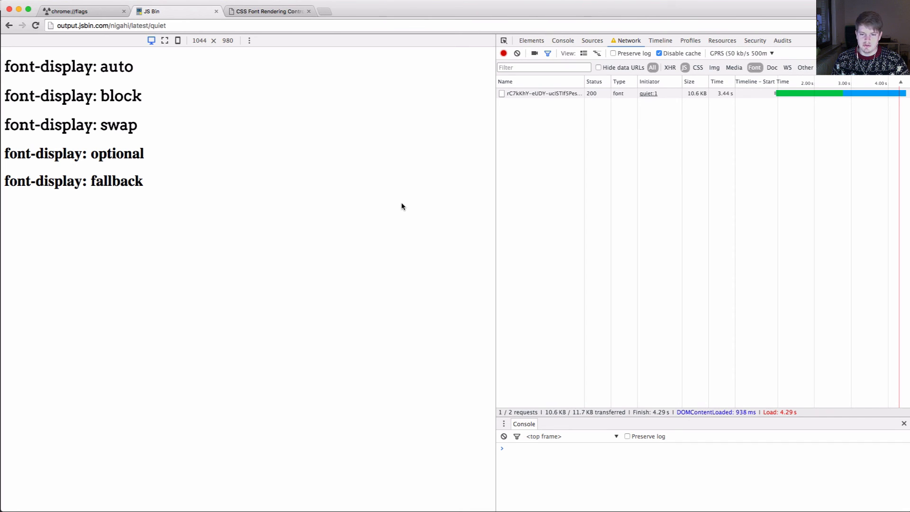
mouse_move(90, 181)
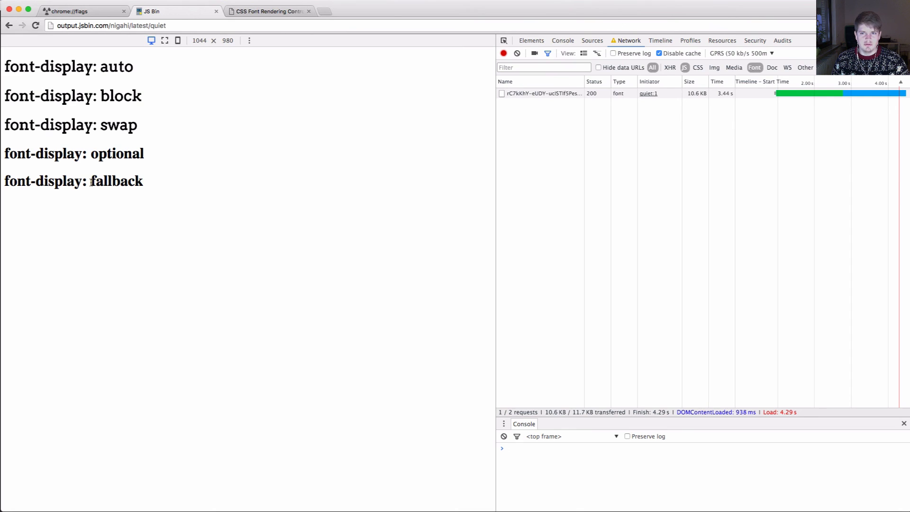
mouse_move(282, 241)
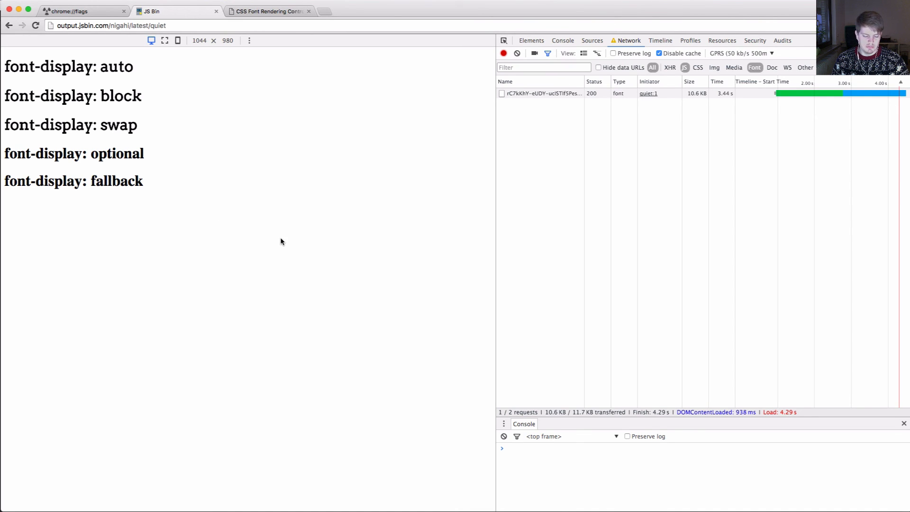
Reload the JS Bin demo so fallback shows the web font while optional keeps the fallback font.
left_click(35, 26)
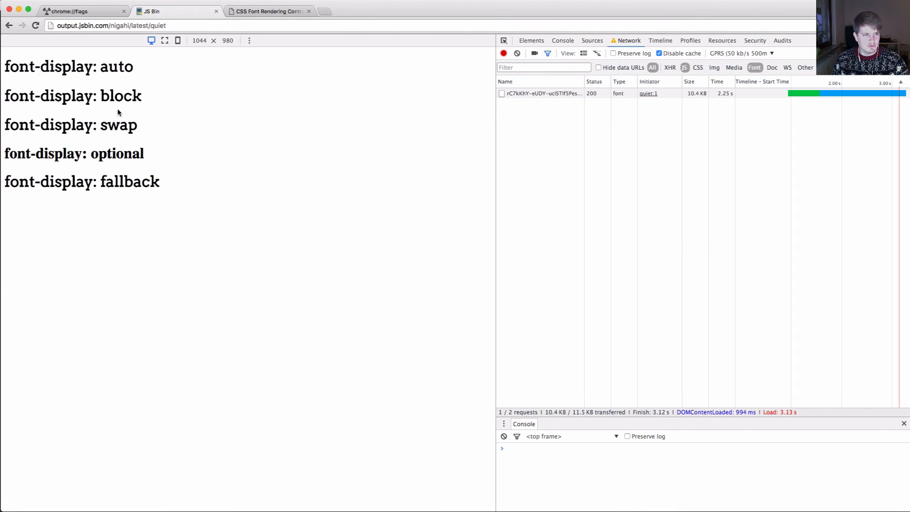
mouse_move(102, 192)
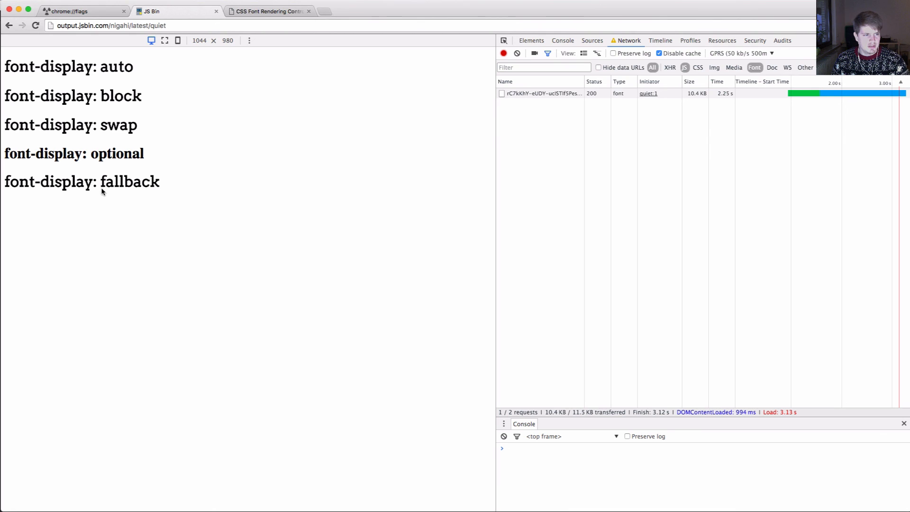